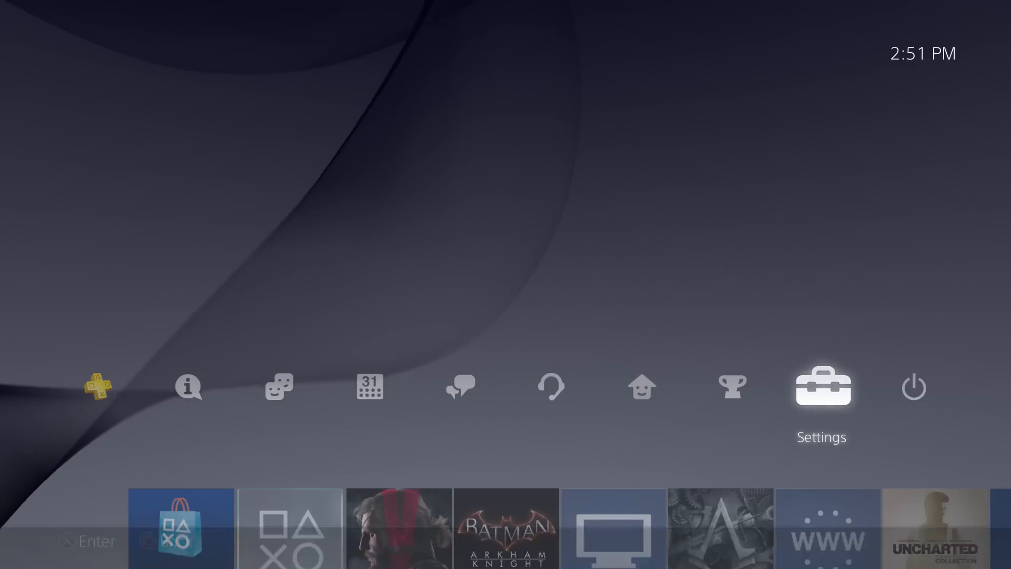
From Settings > System > Back Up and Restore, start backing up the PS4's 177.8 GB to USB storage
left_click(821, 387)
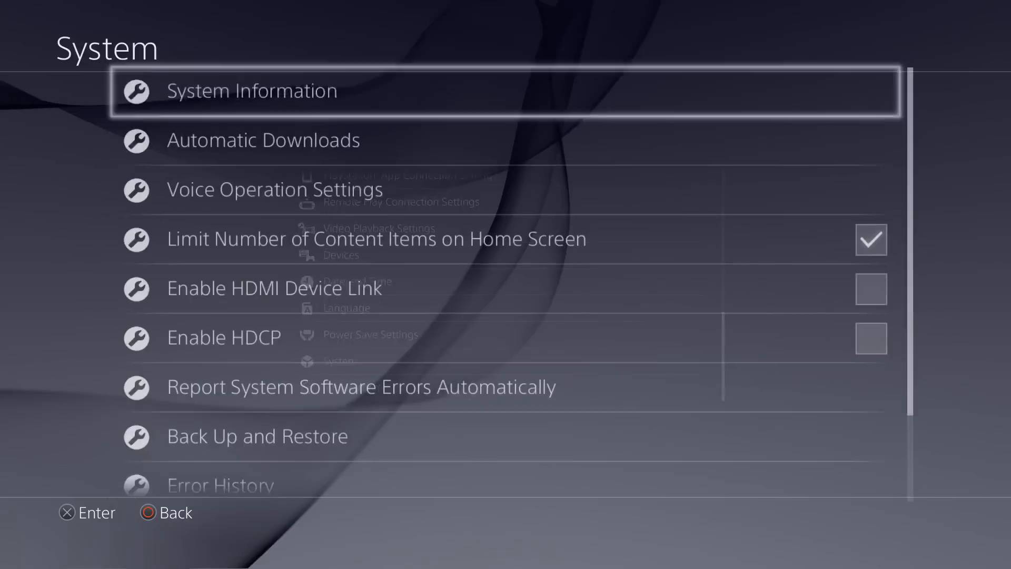
scroll("down", 3)
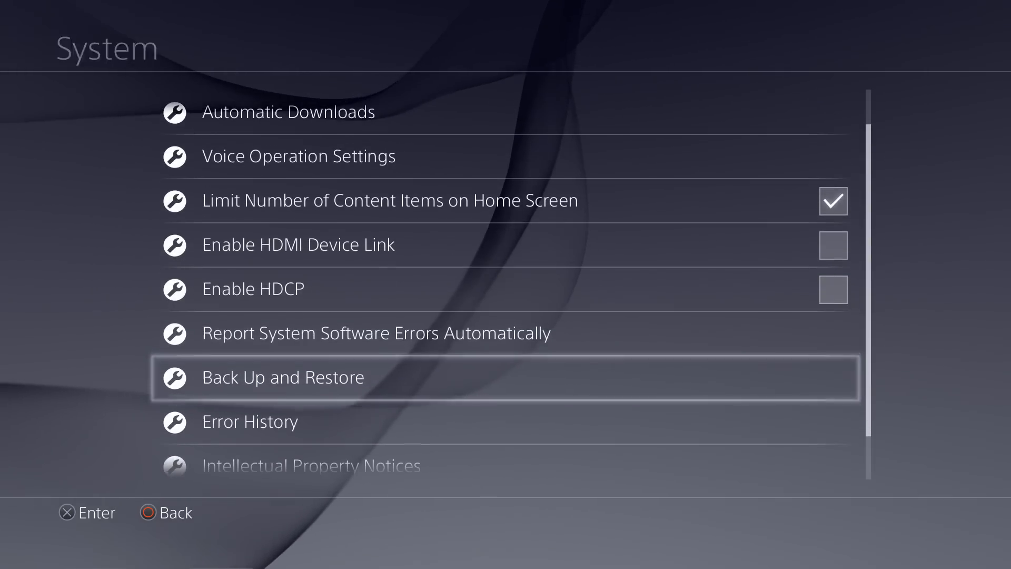
left_click(283, 377)
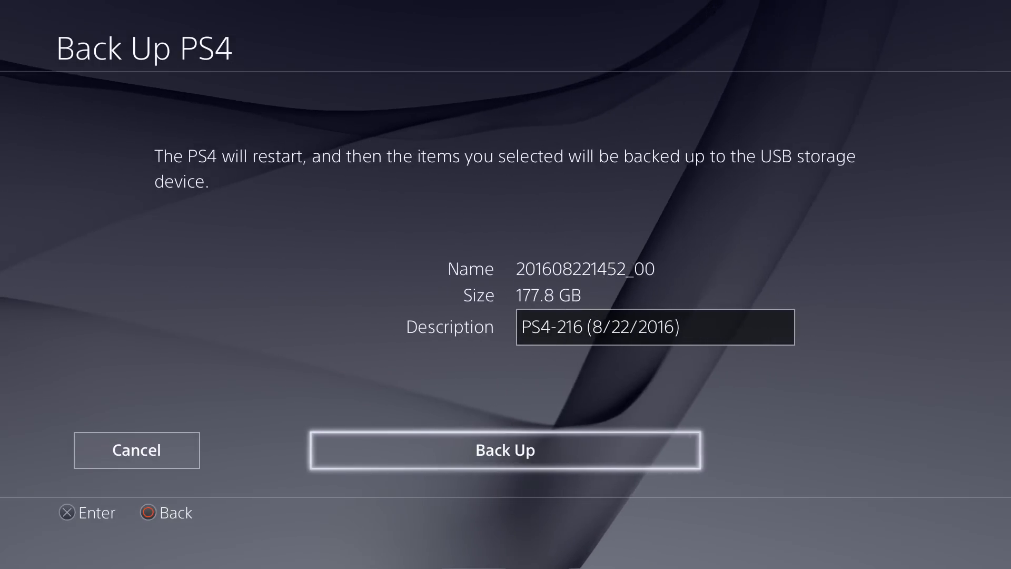
left_click(504, 449)
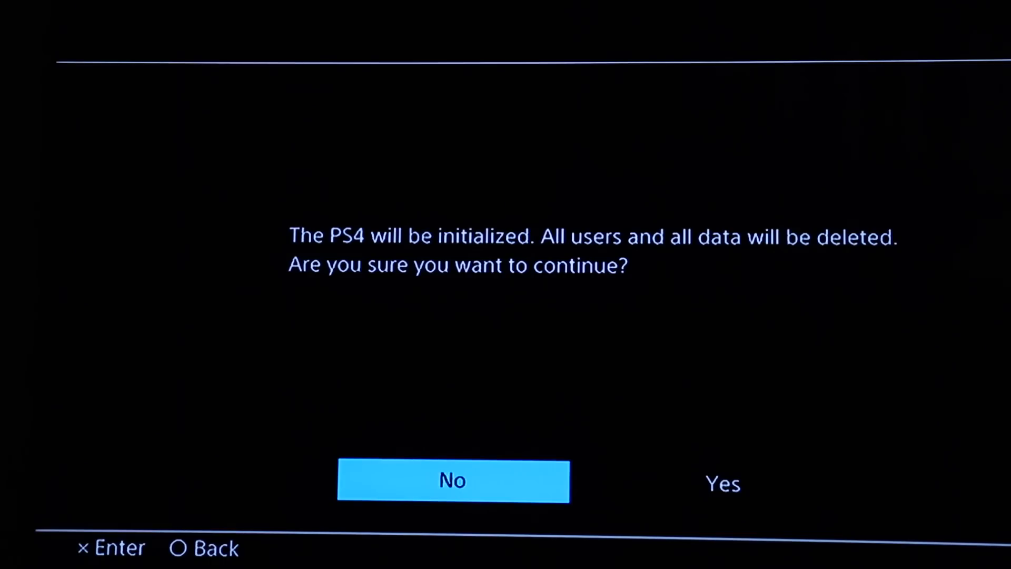
Choose Yes to initialize the PS4, deleting all users and data
left_click(722, 483)
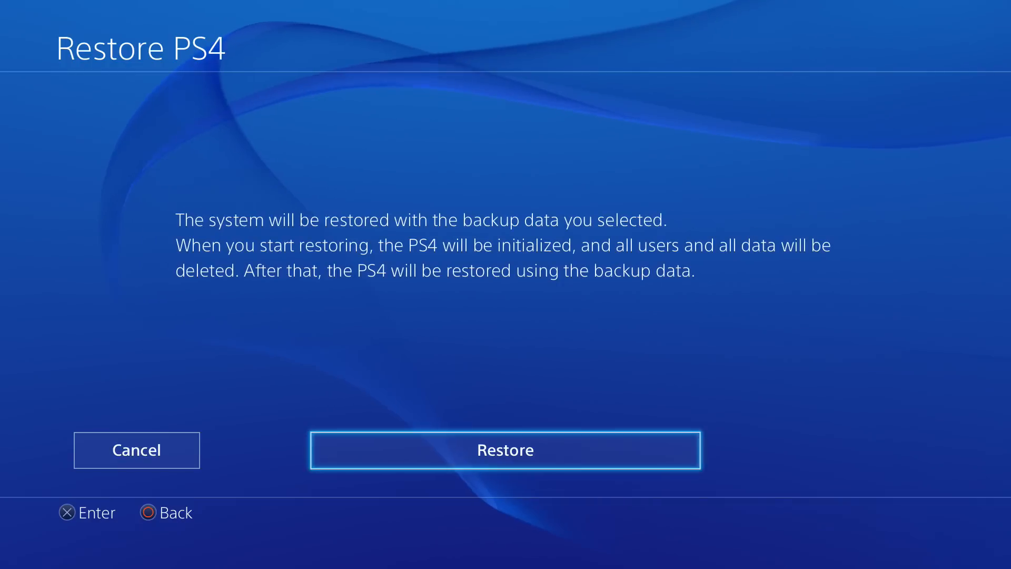
Choose Restore and confirm Yes so the console restarts and restores from the selected backup
left_click(505, 450)
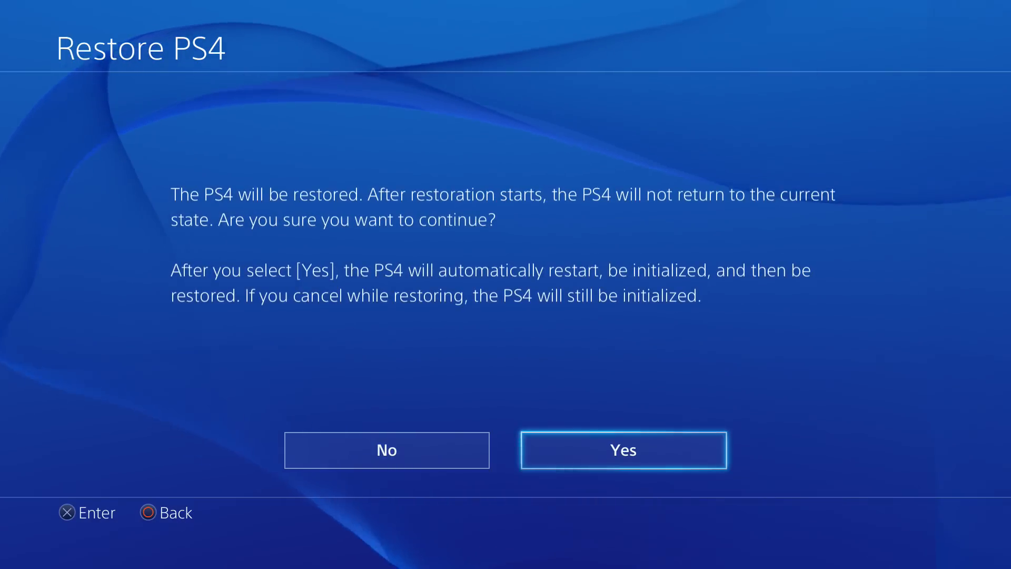
left_click(622, 450)
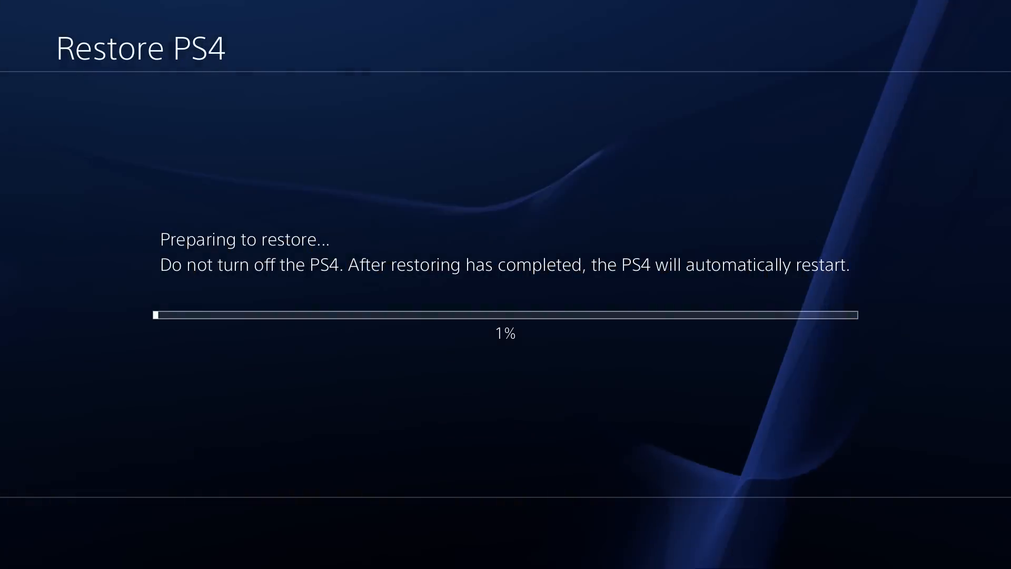